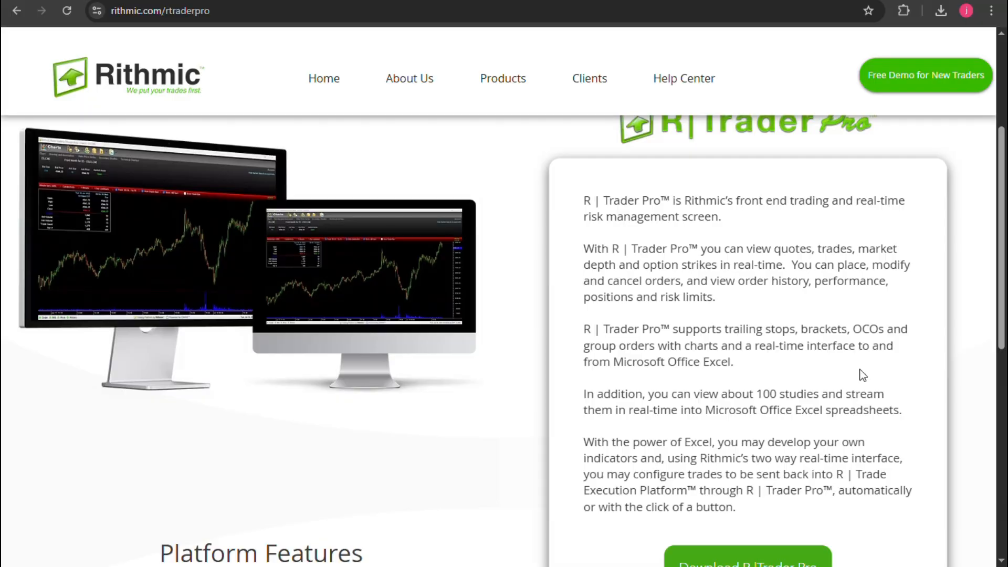
Step: Enable Allow Plugins and Aggregated Quotes on R|Trader Pro login and connect ATAS via RTrader Pro
scroll("up", 3)
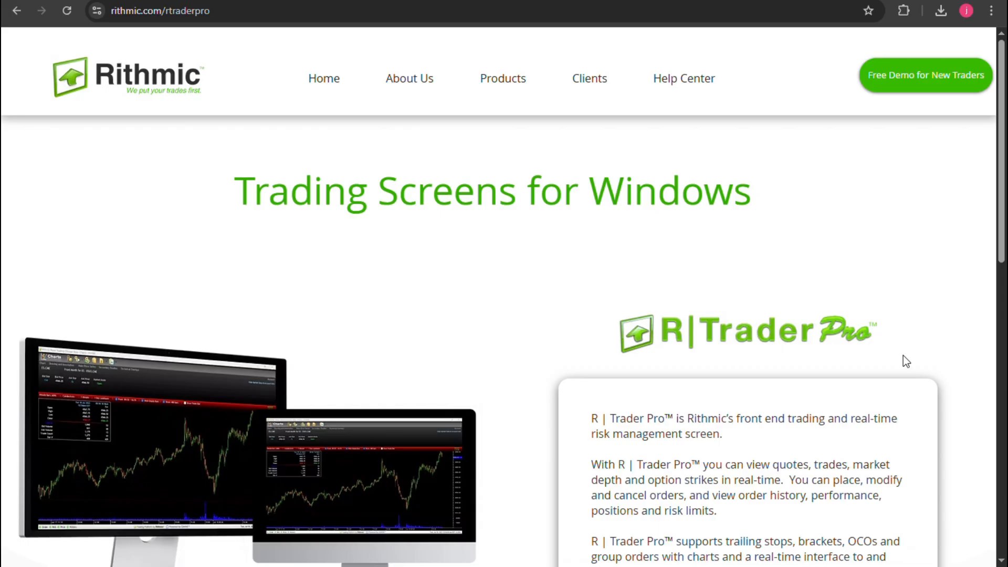
scroll("down", 3)
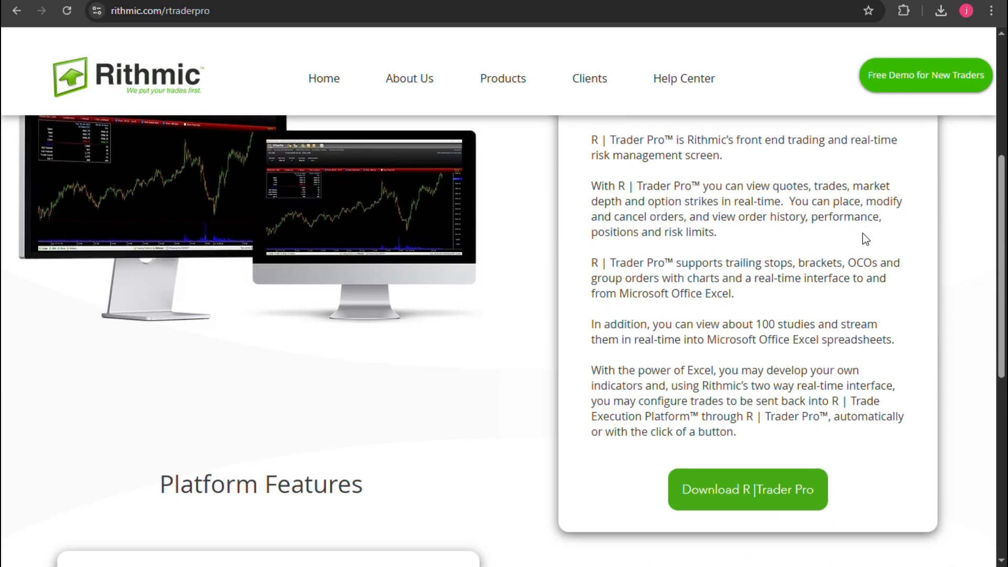
scroll("down", 3)
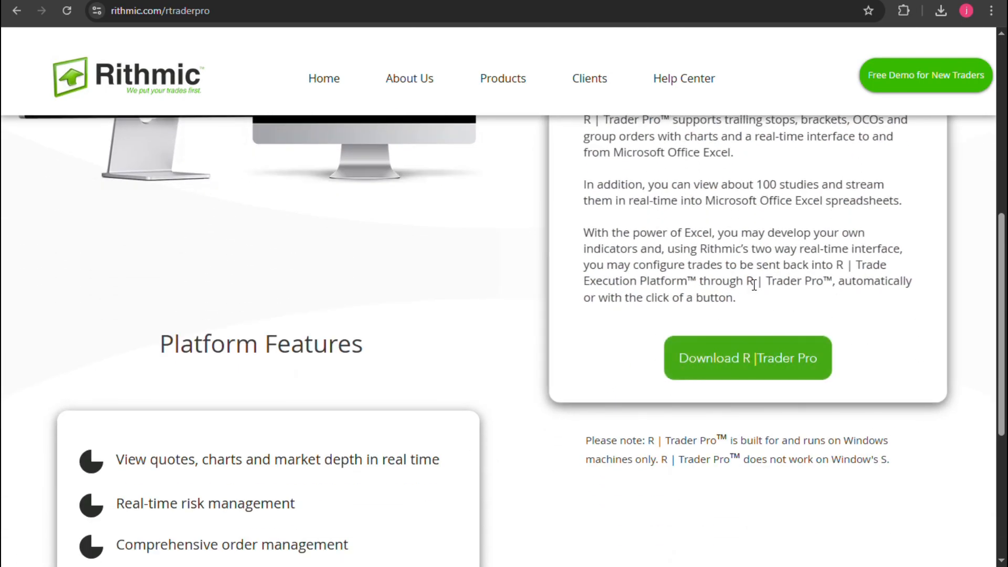
scroll("up", 3)
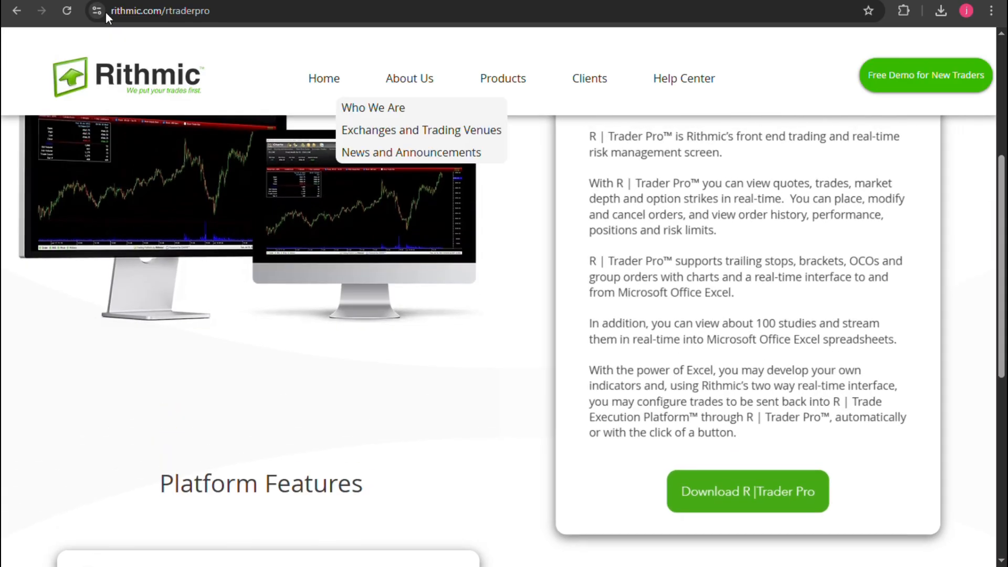
mouse_move(516, 124)
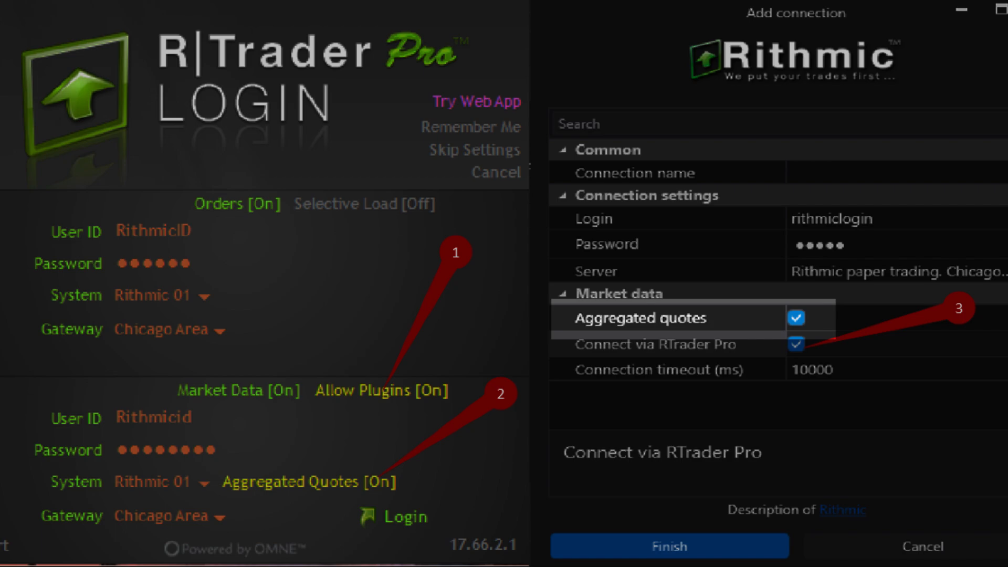
left_click(670, 344)
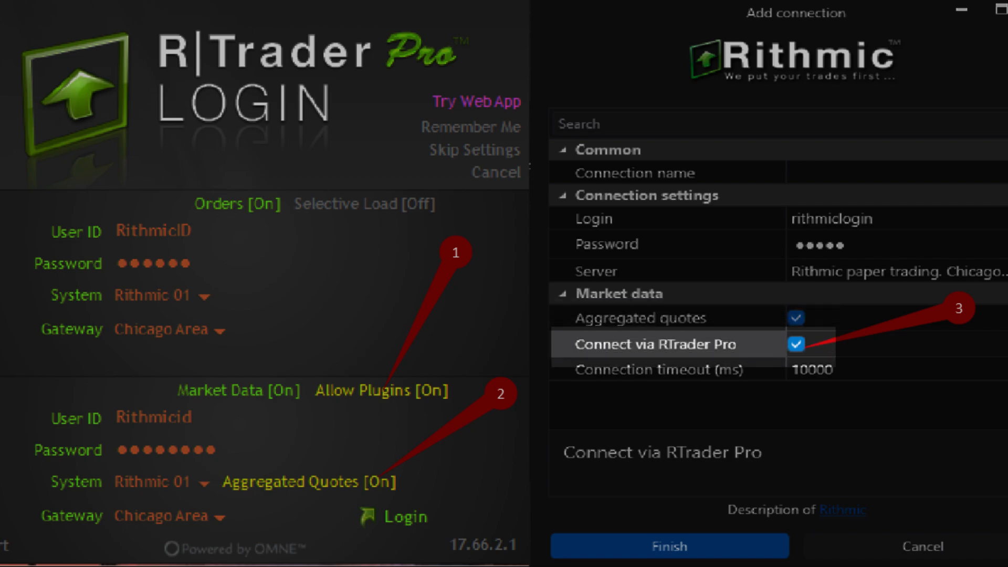